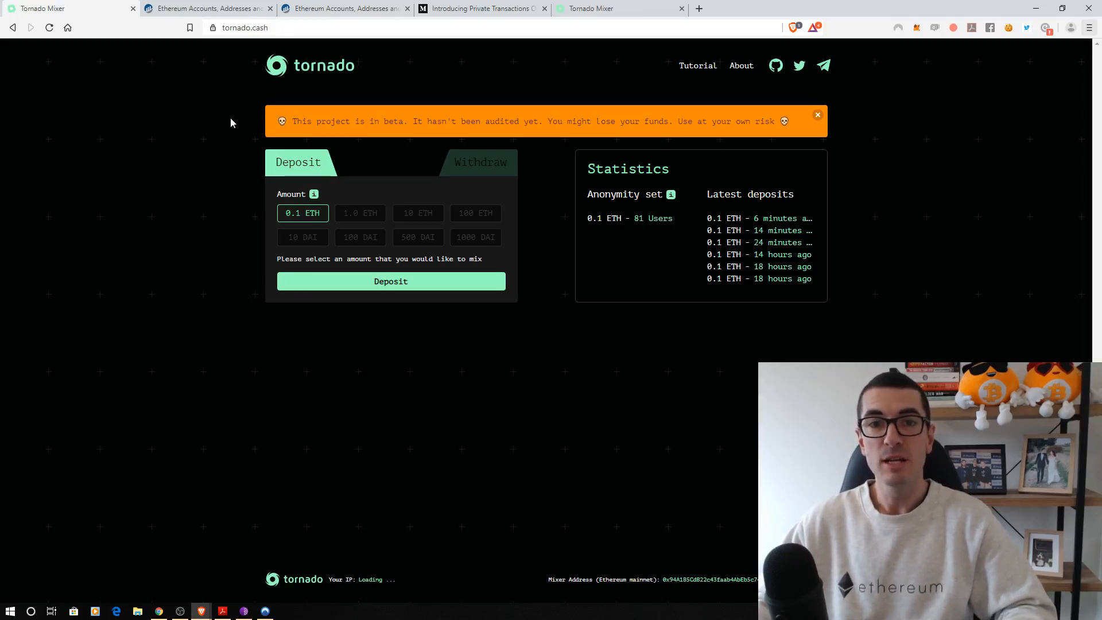
pyautogui.moveTo(189, 134)
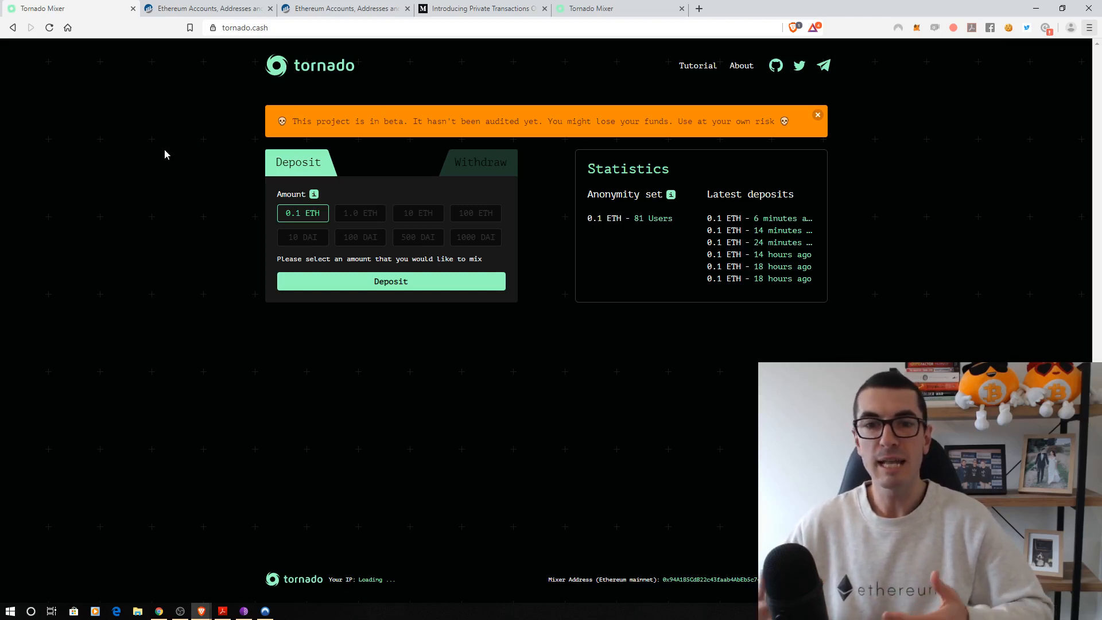
pyautogui.moveTo(243, 124)
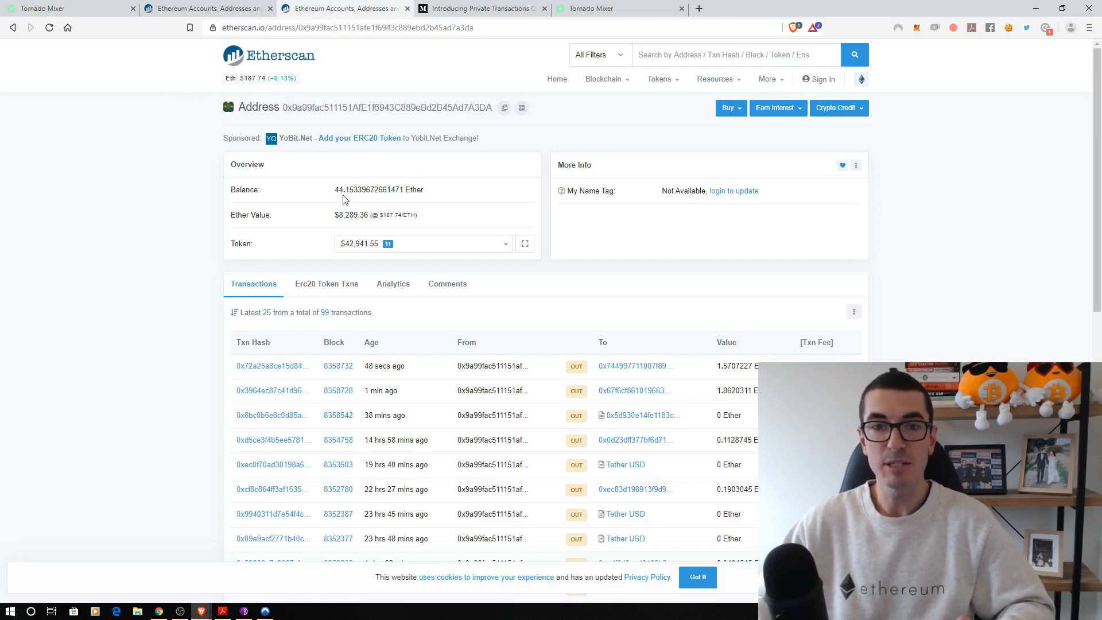
# Browse the address's ERC-20 and regular transactions, then list the mixer contract's internal payout transactions.
pyautogui.click(327, 284)
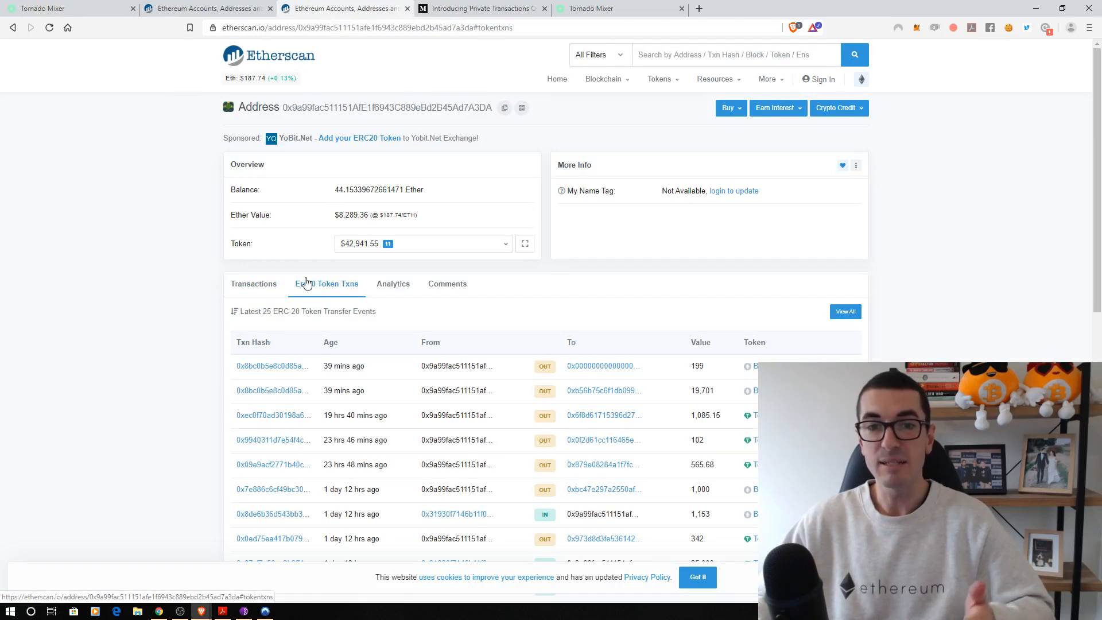
pyautogui.click(253, 284)
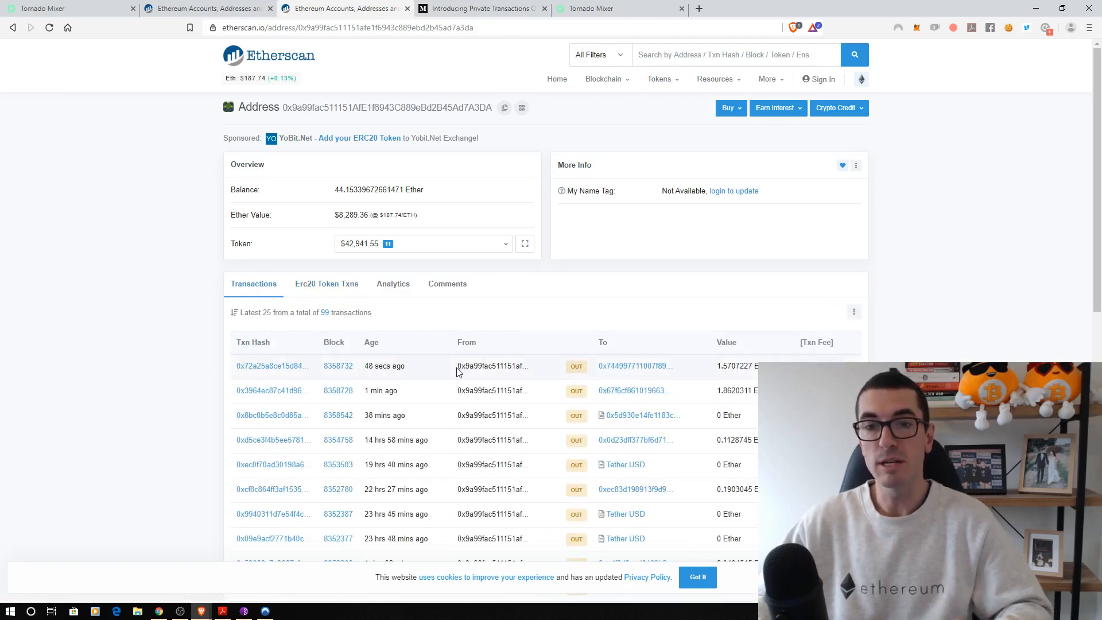
pyautogui.moveTo(629, 365)
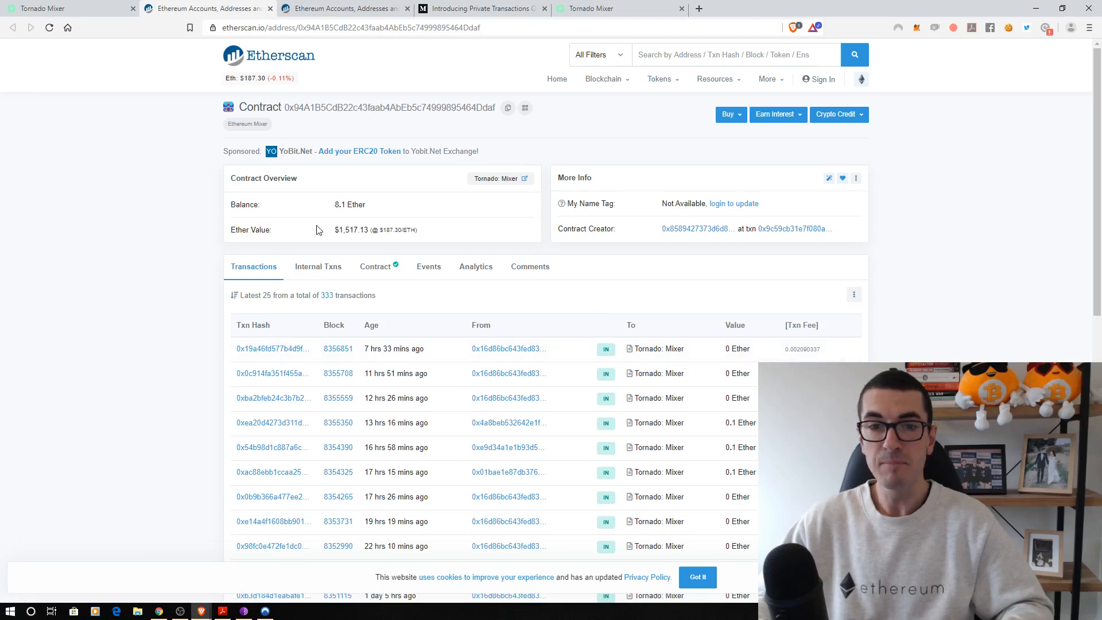
pyautogui.click(318, 267)
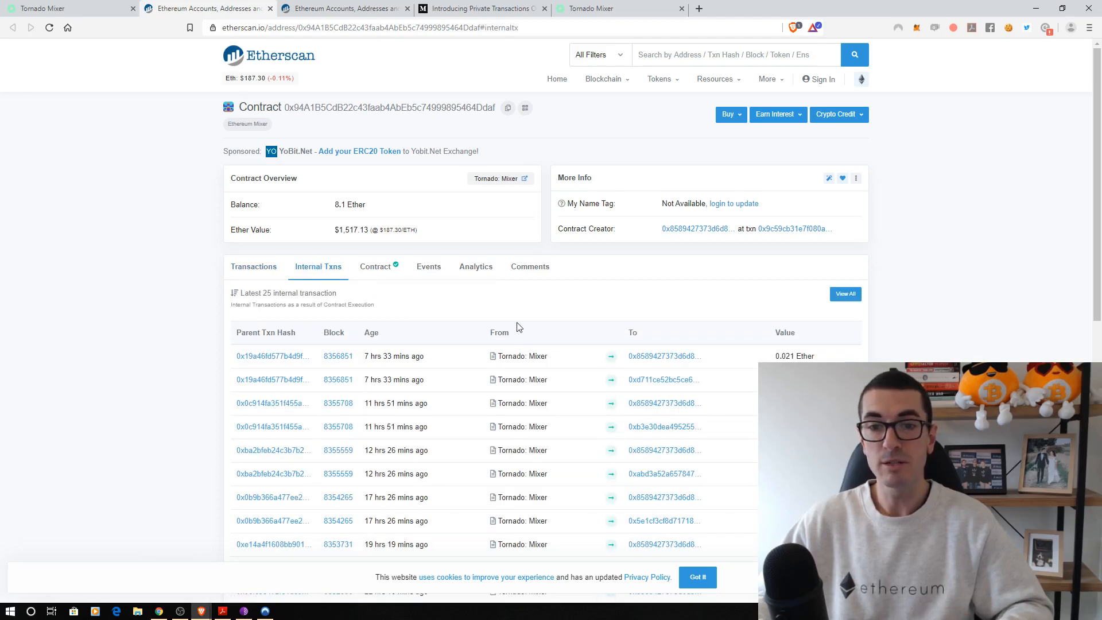
pyautogui.scroll(-3)
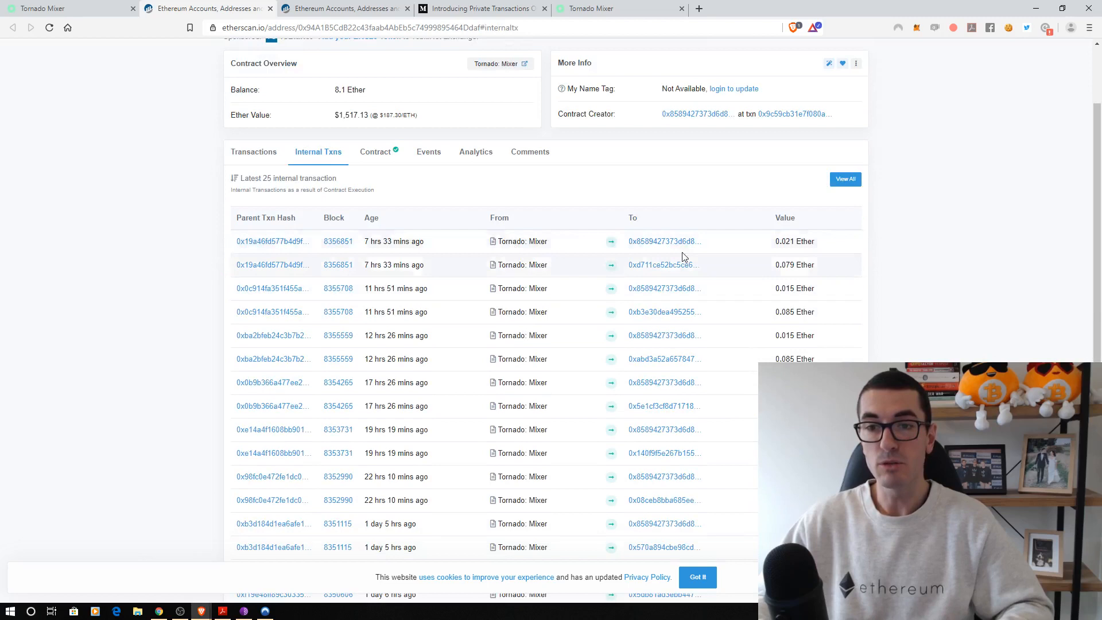
pyautogui.moveTo(554, 248)
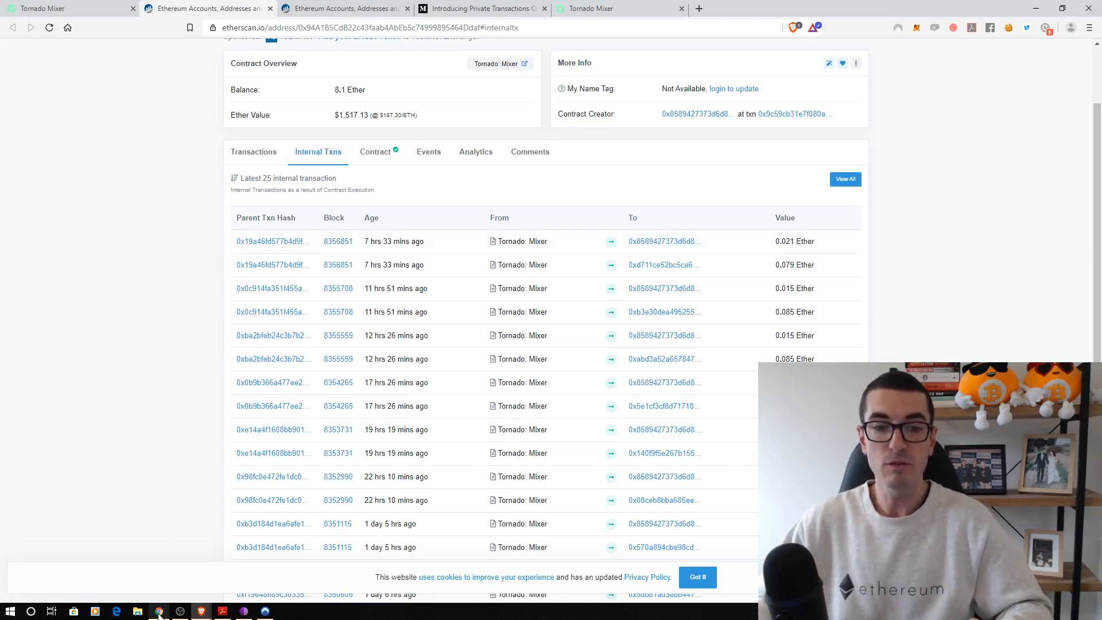
pyautogui.moveTo(159, 610)
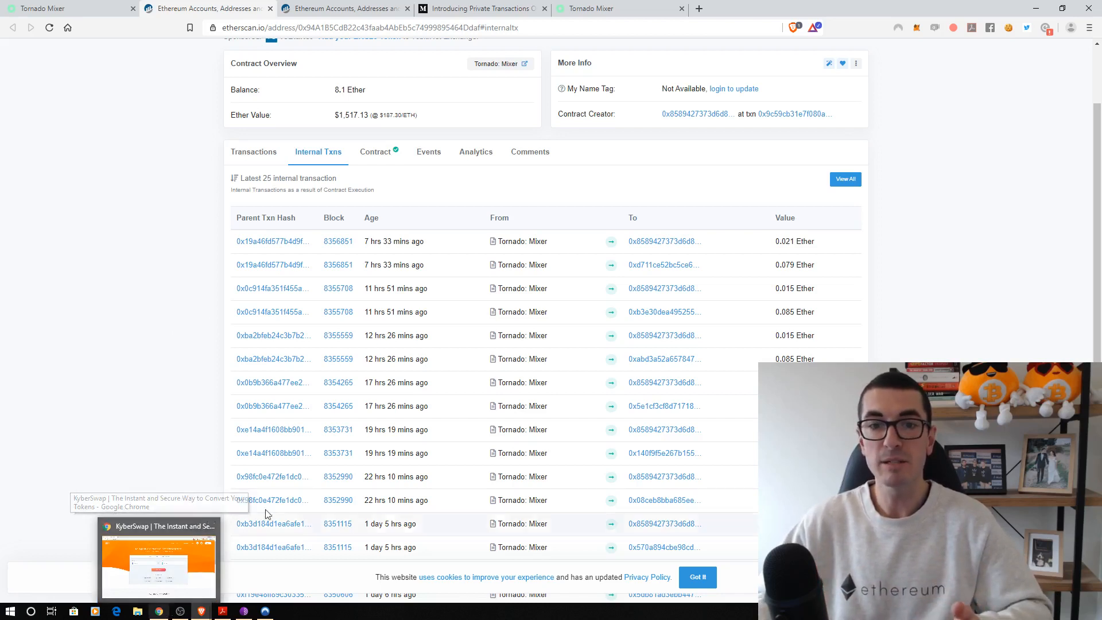
pyautogui.moveTo(371, 251)
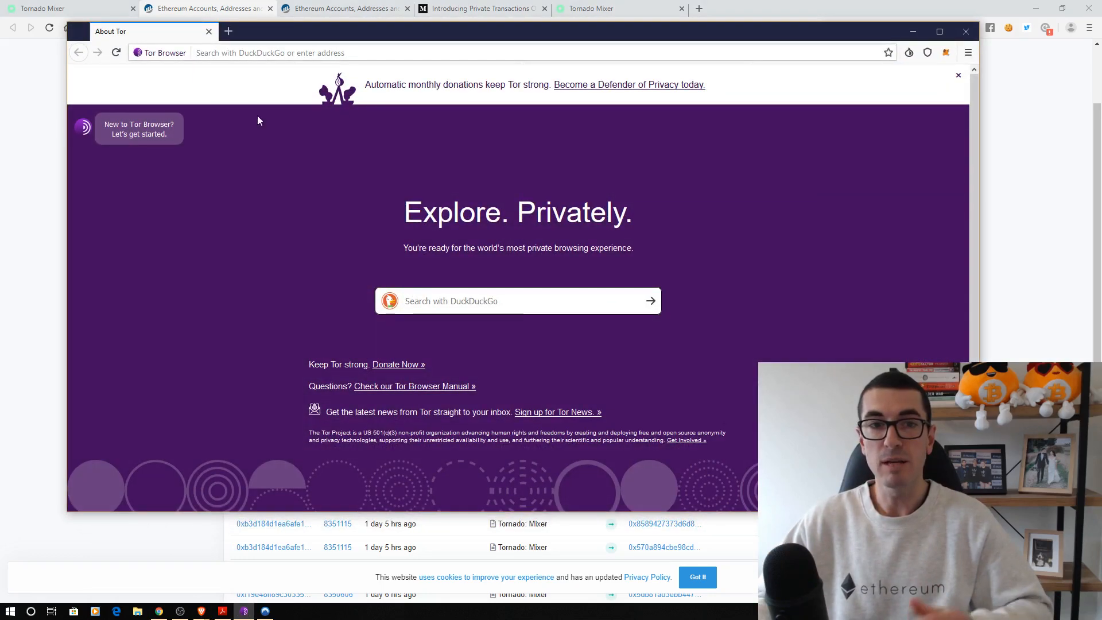
pyautogui.moveTo(909, 194)
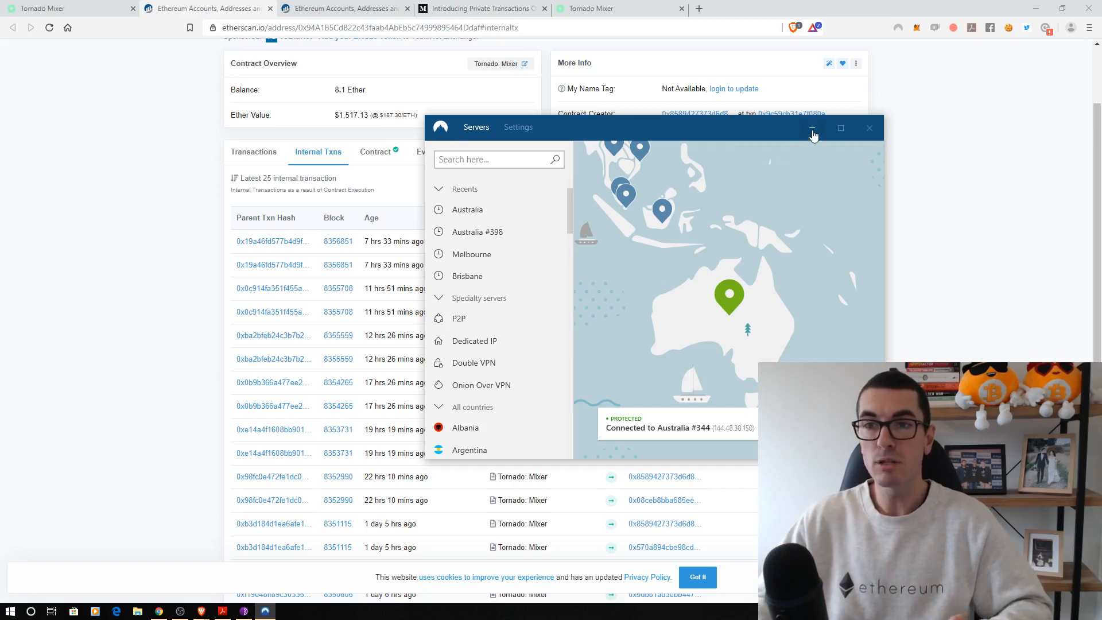
# Hide the NordVPN window, glance at the Medium article, and return to the Tornado Mixer page.
pyautogui.click(811, 127)
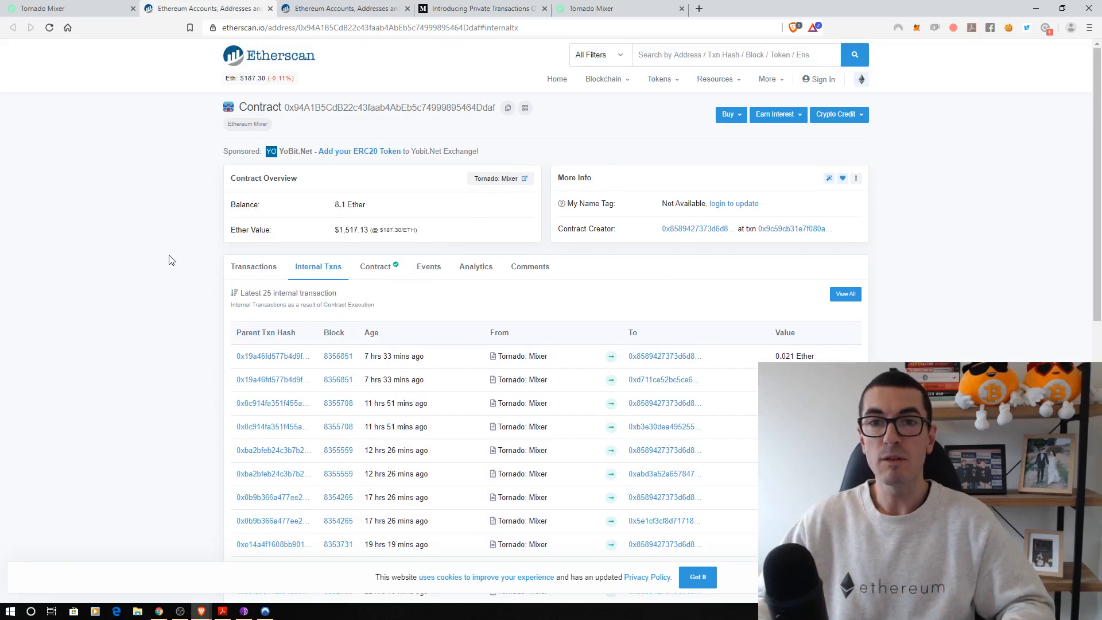
pyautogui.click(481, 8)
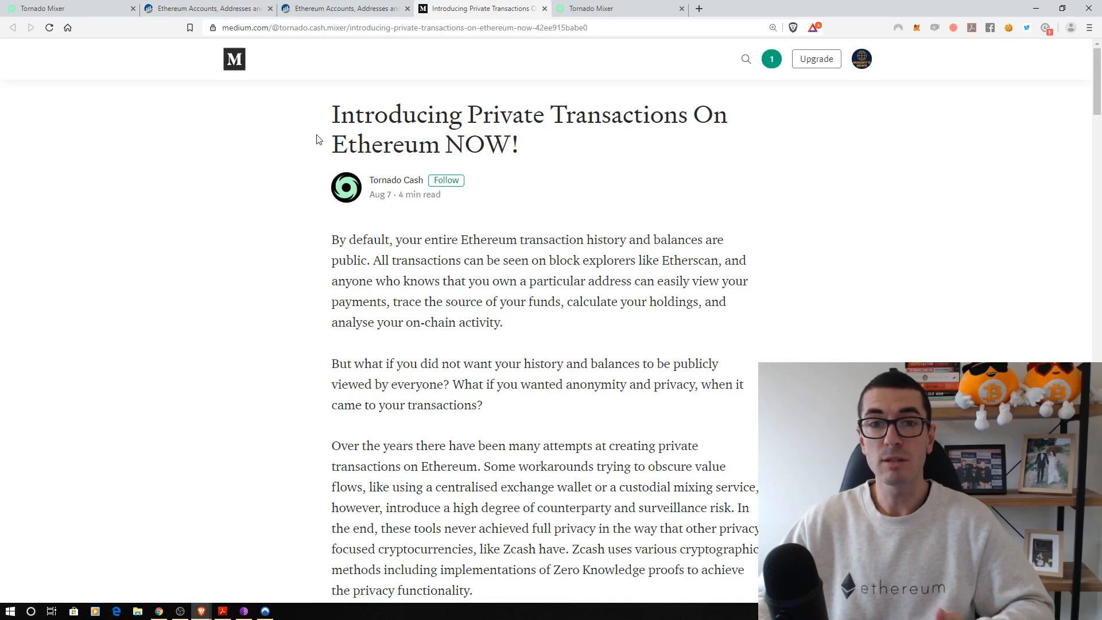
pyautogui.moveTo(620, 8)
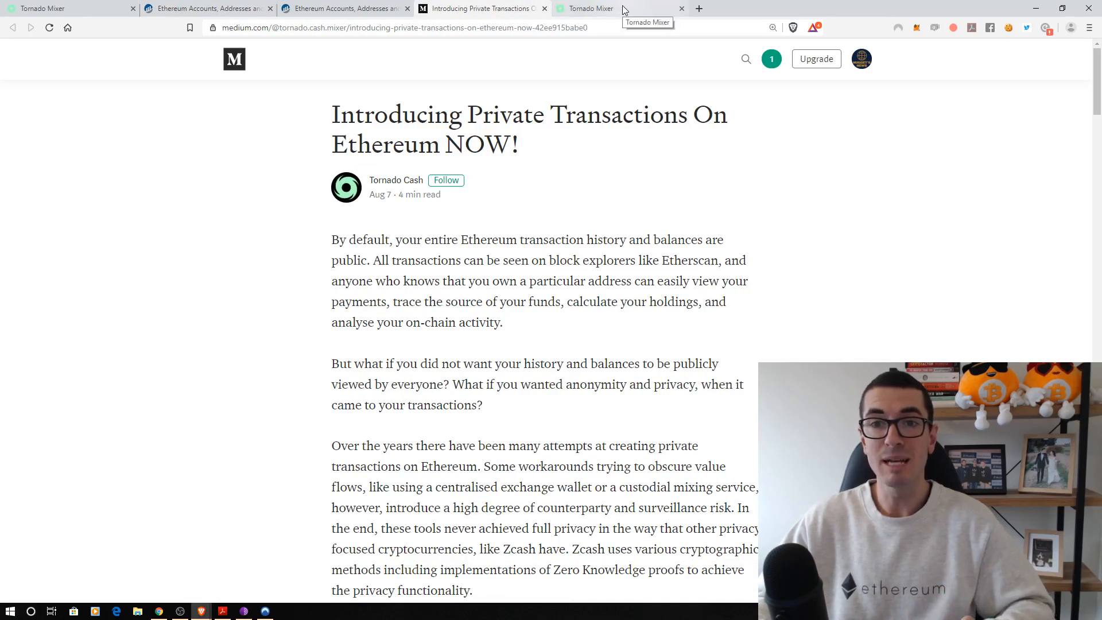
pyautogui.click(594, 8)
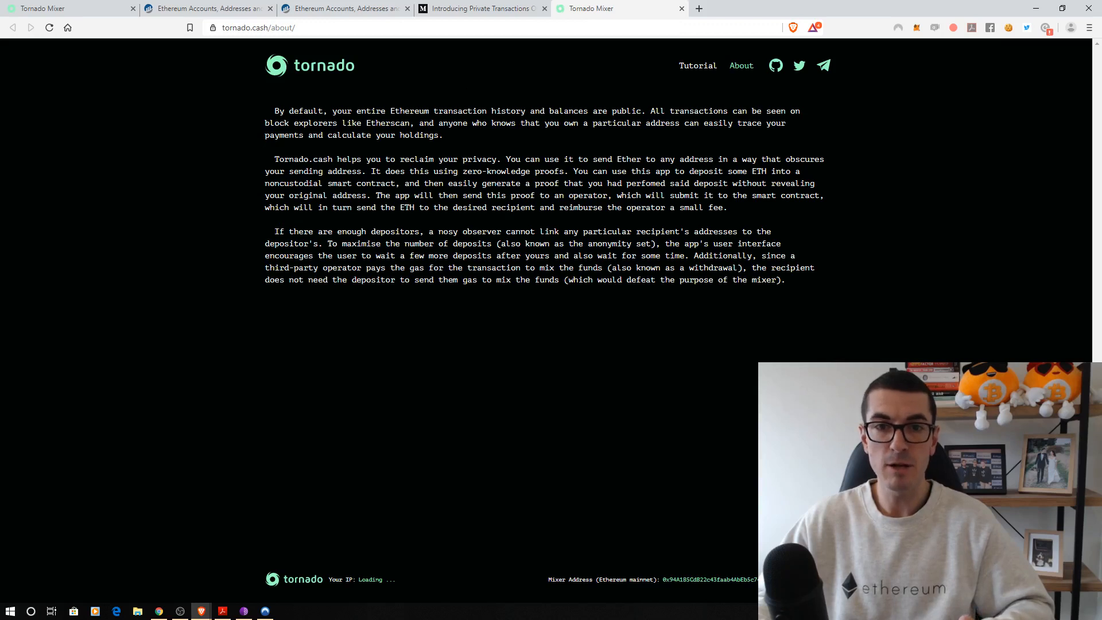
# Return to the deposit page with 0.1 ETH selected and check the MetaMask wallet's 0.1272 ETH balance.
pyautogui.click(309, 65)
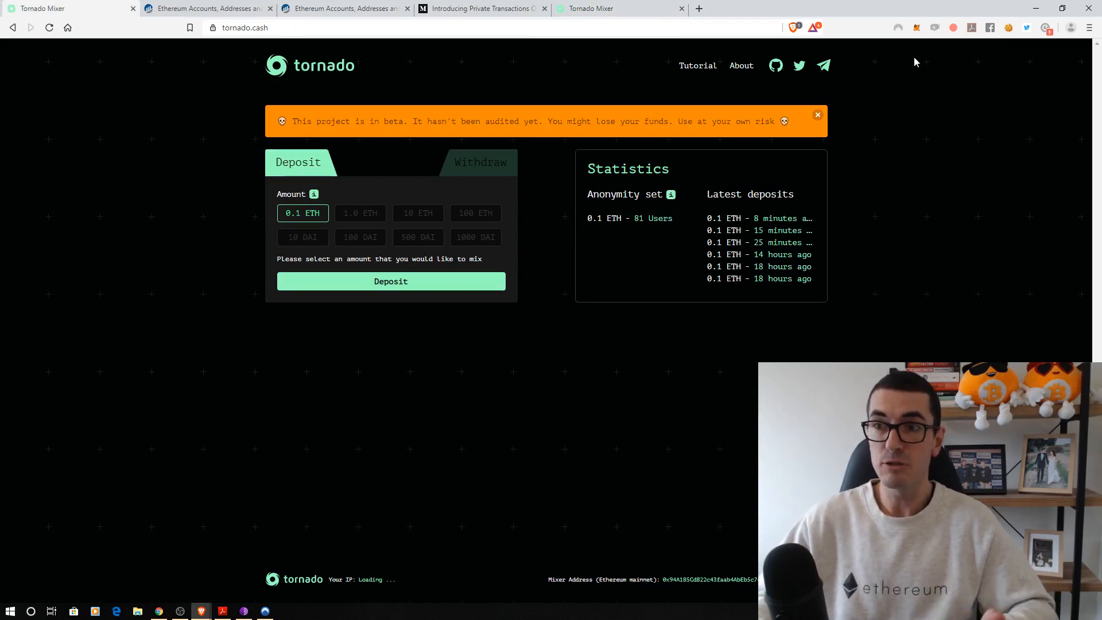
pyautogui.click(915, 27)
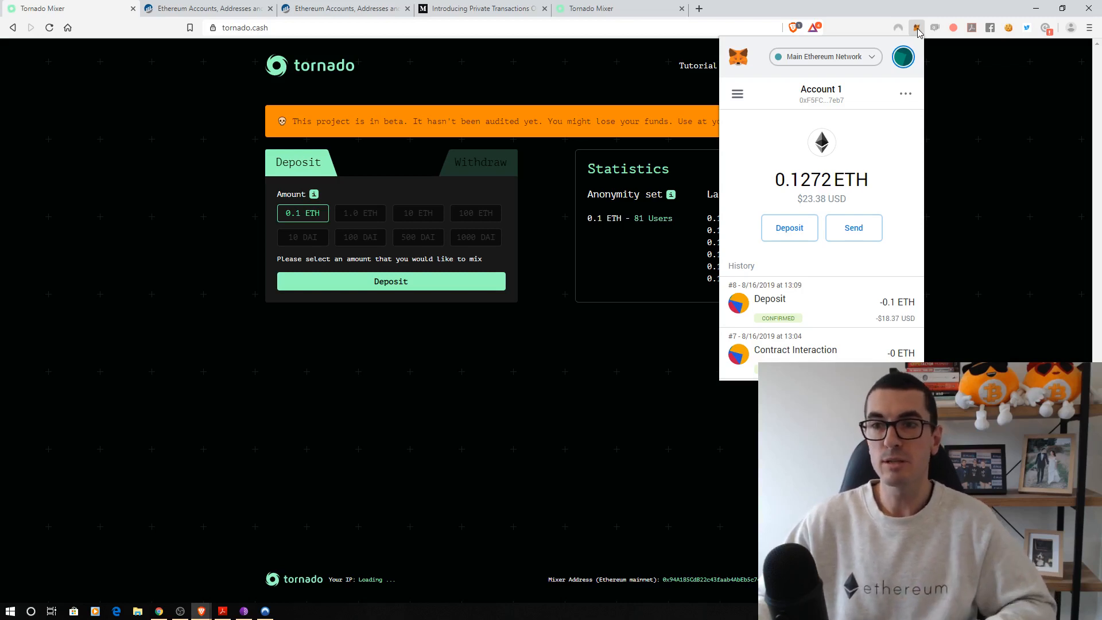
pyautogui.click(917, 27)
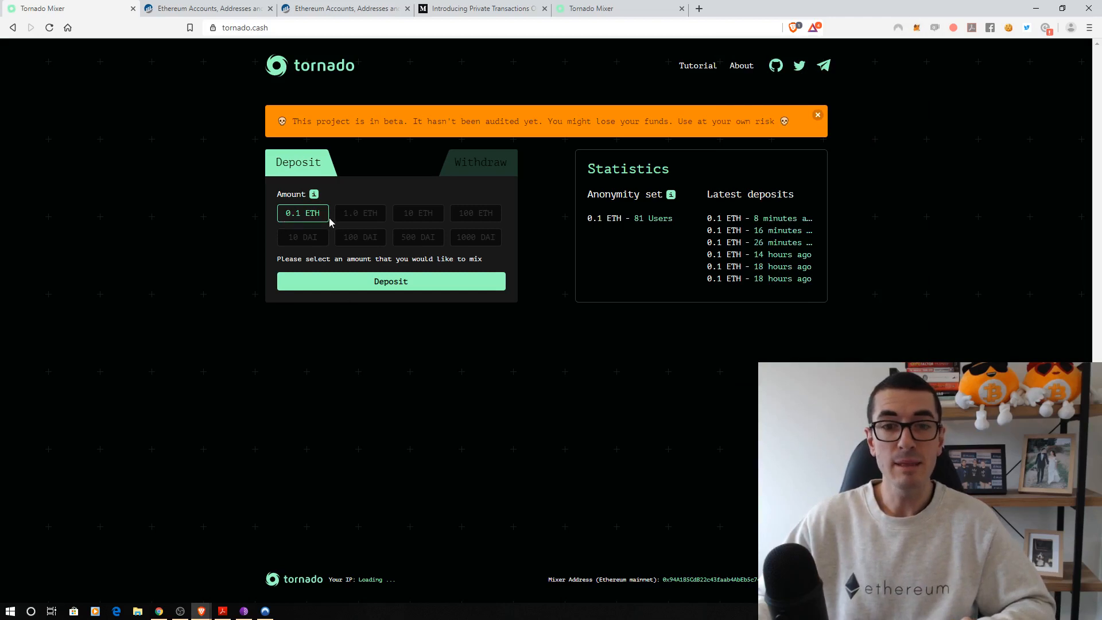
pyautogui.moveTo(510, 241)
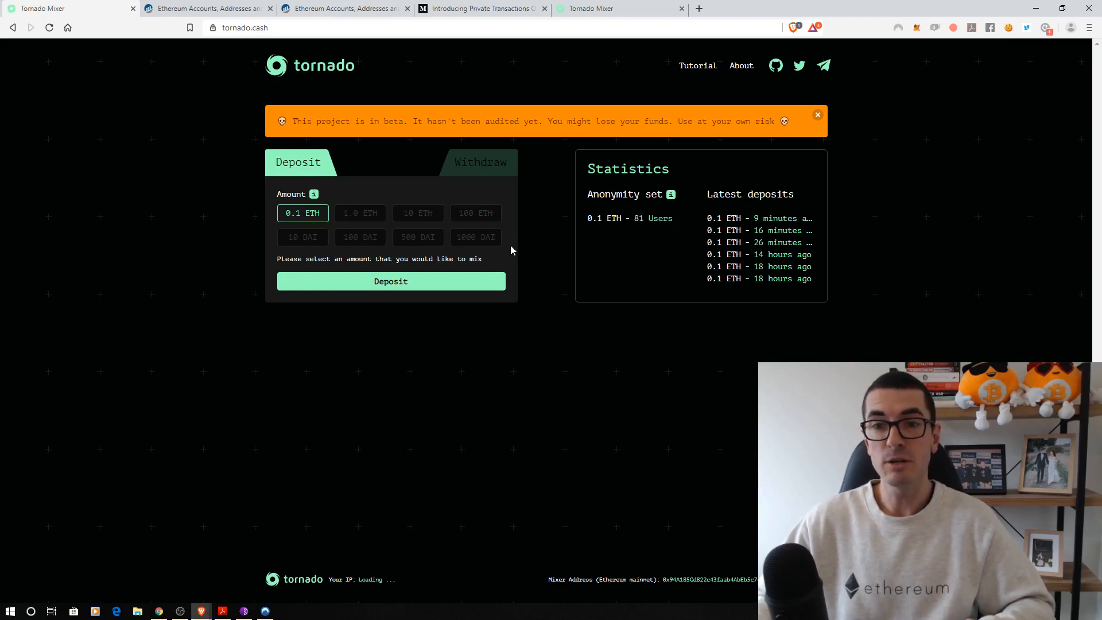
pyautogui.moveTo(749, 242)
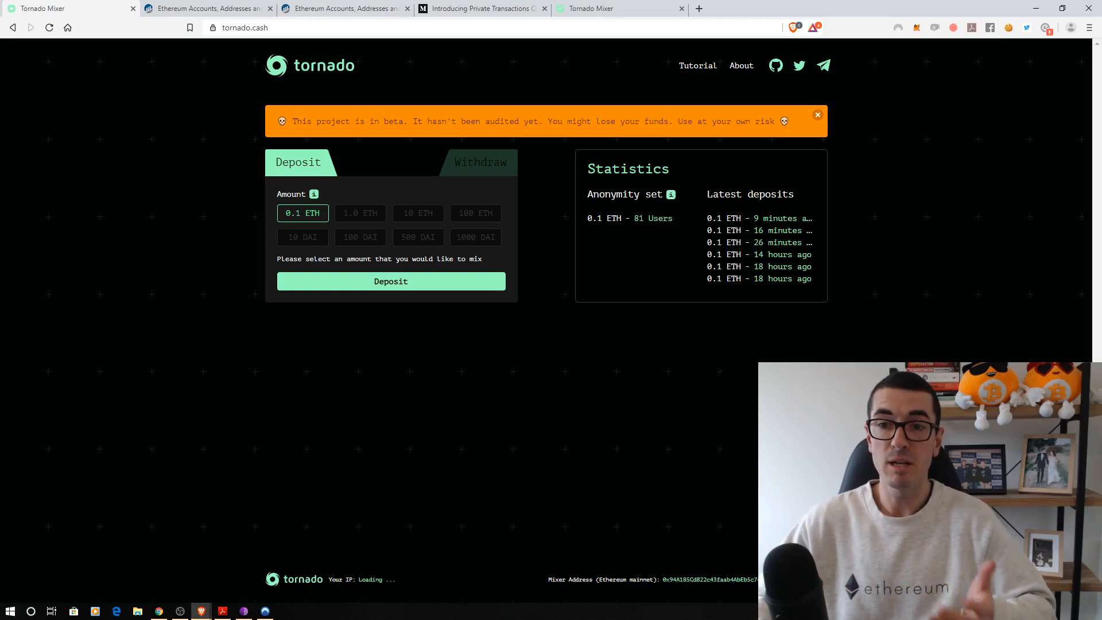
pyautogui.moveTo(563, 253)
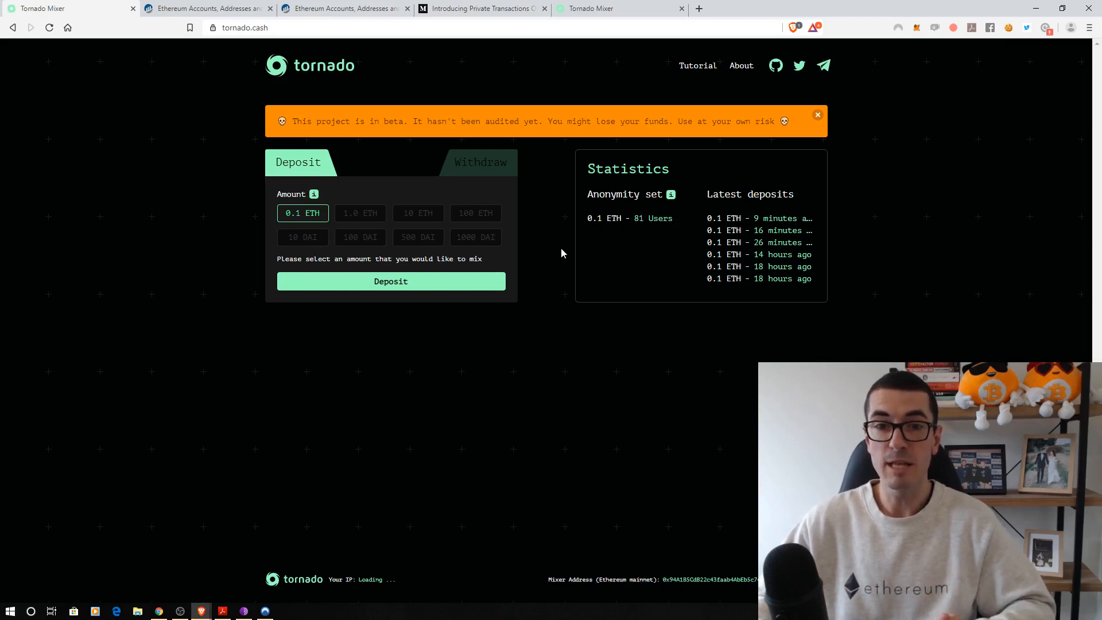
pyautogui.moveTo(358, 291)
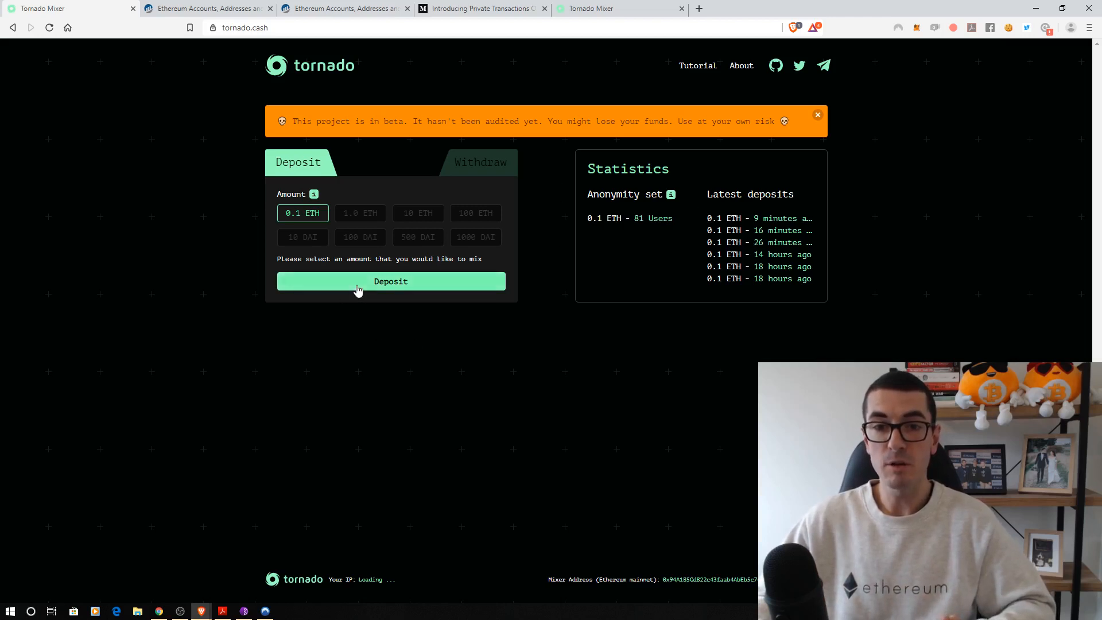
# Copy the secret note, mark it backed up, send the 0.1 ETH deposit and approve it in MetaMask.
pyautogui.click(391, 281)
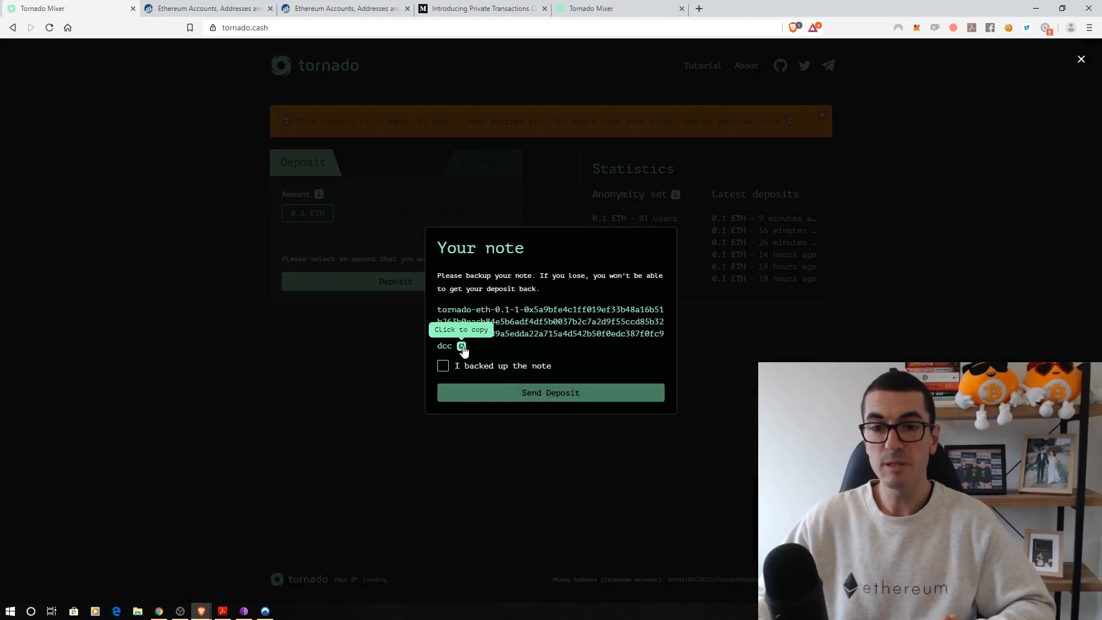
pyautogui.click(462, 346)
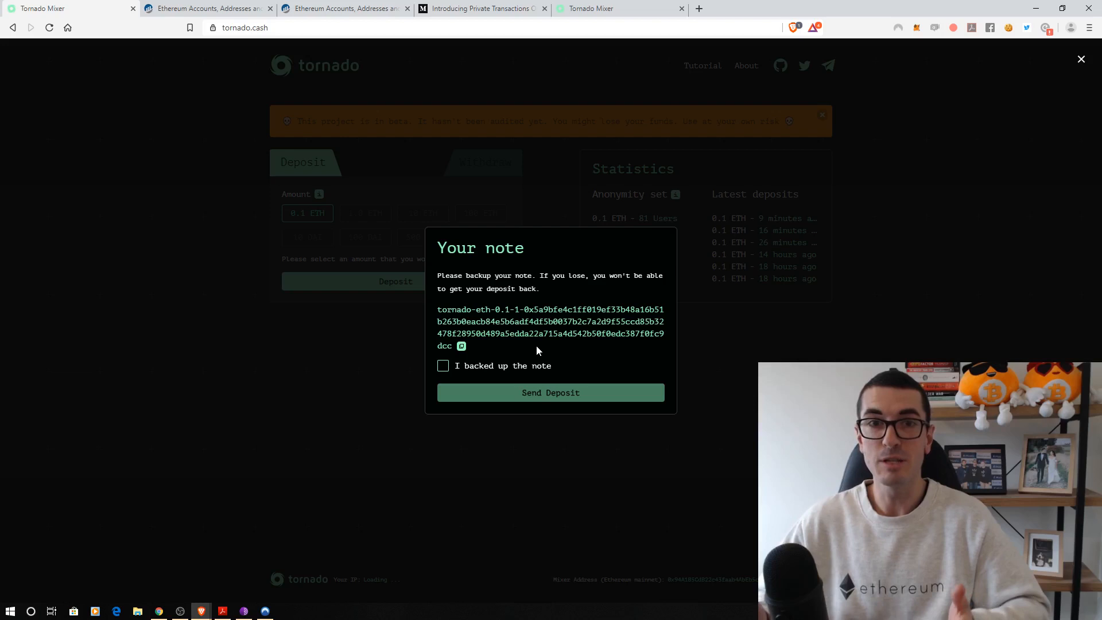
pyautogui.click(444, 365)
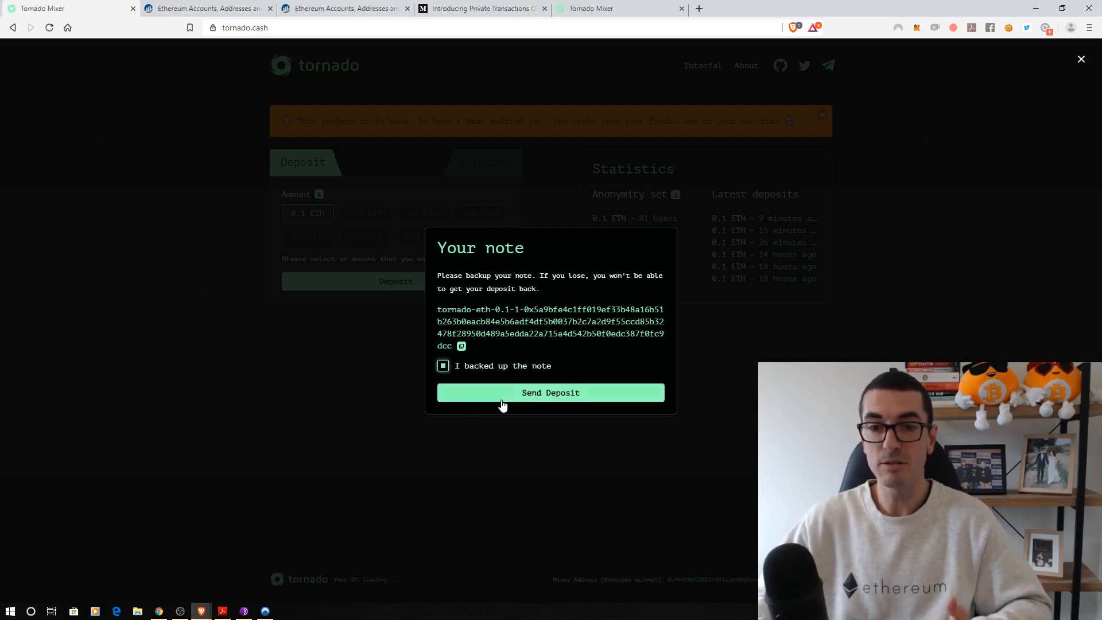
pyautogui.click(550, 392)
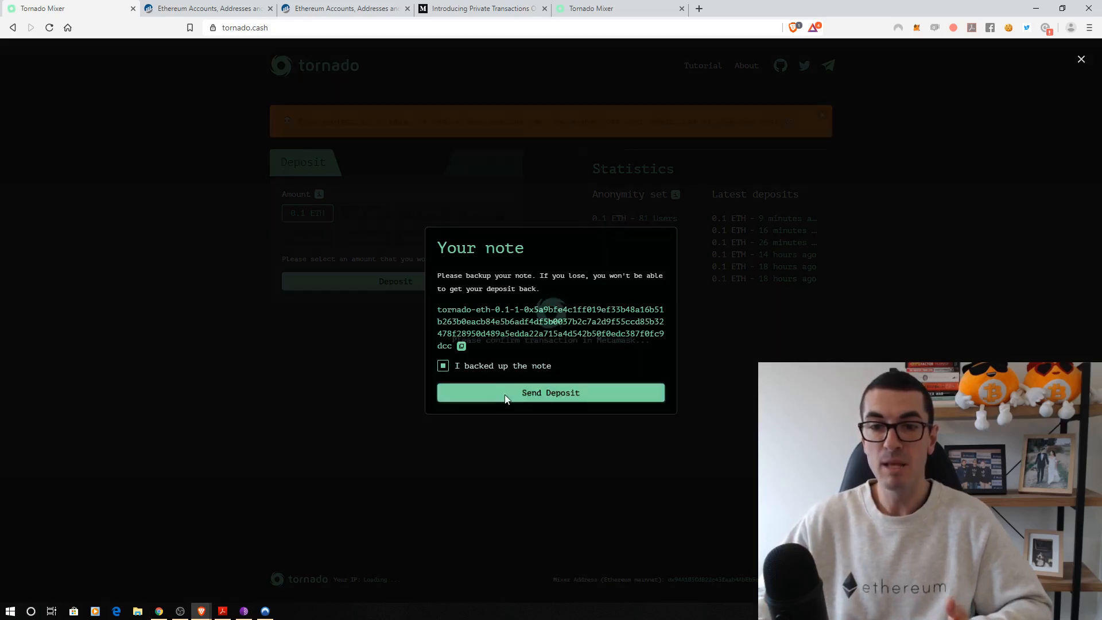
pyautogui.click(550, 392)
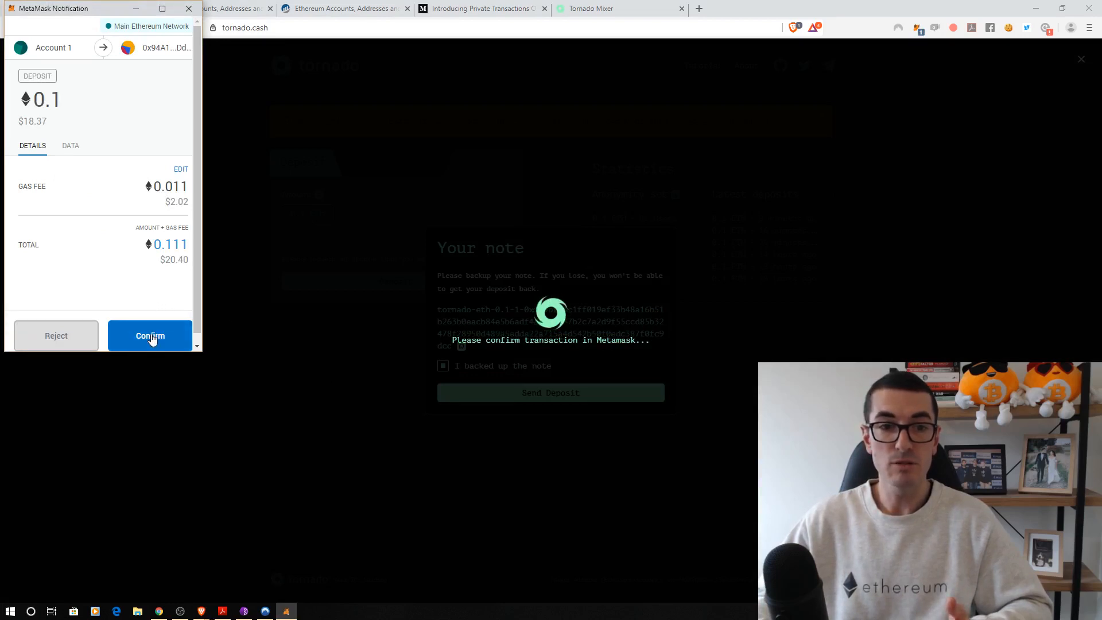
pyautogui.click(149, 335)
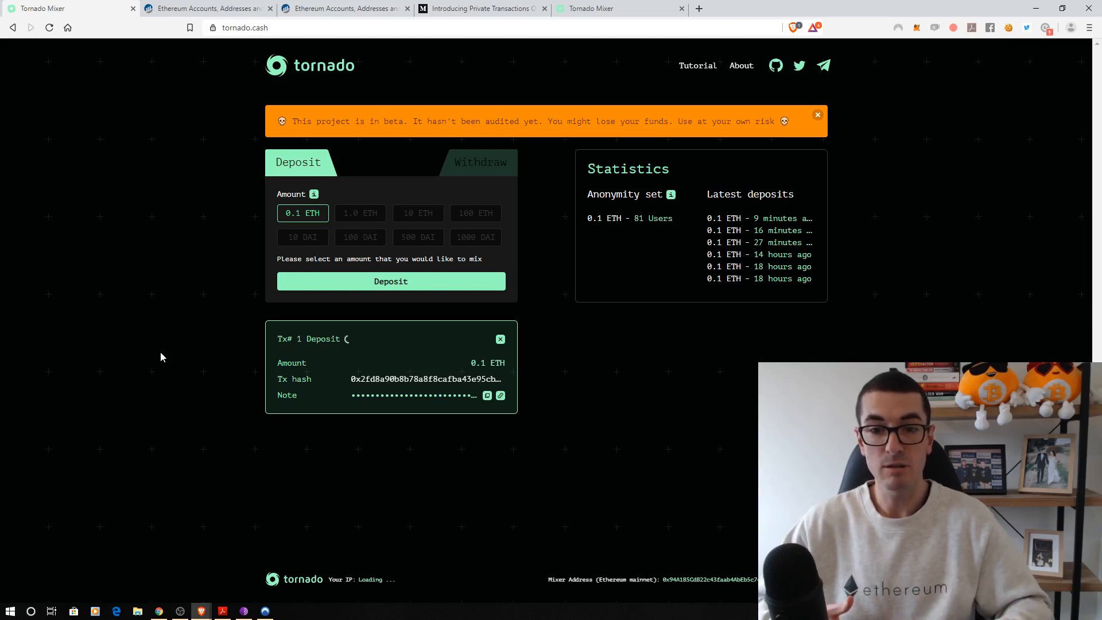
pyautogui.moveTo(165, 355)
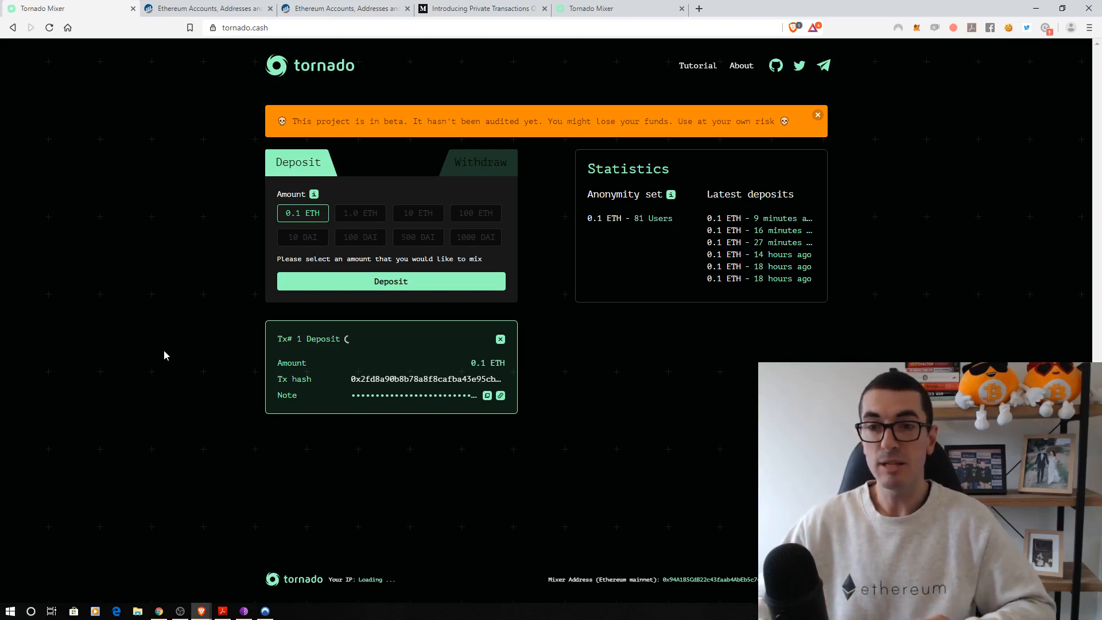
pyautogui.moveTo(548, 353)
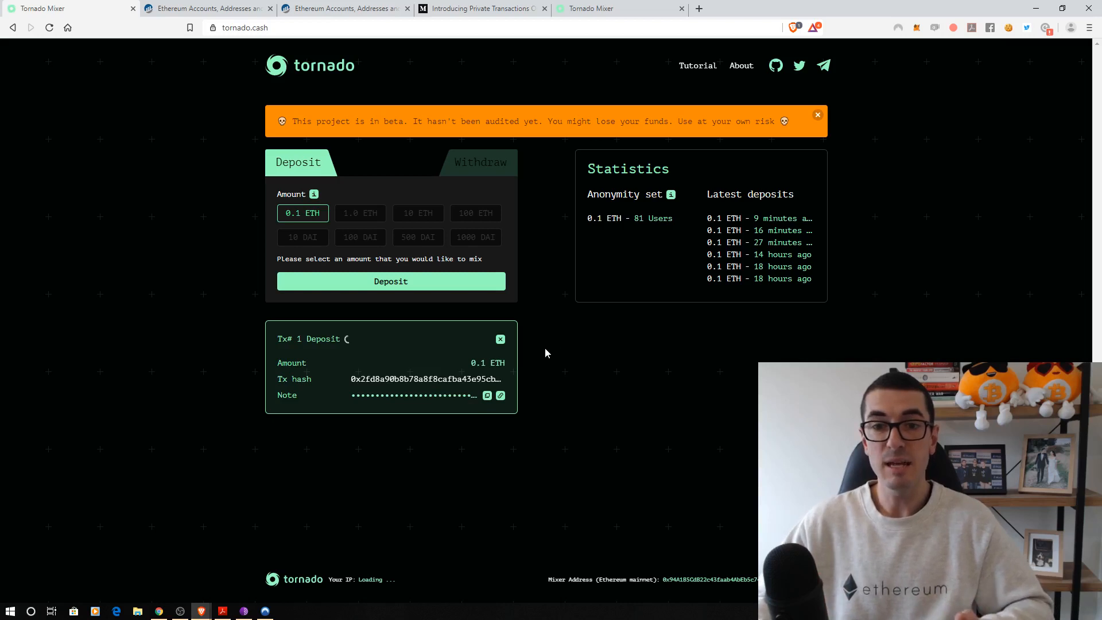
pyautogui.moveTo(541, 277)
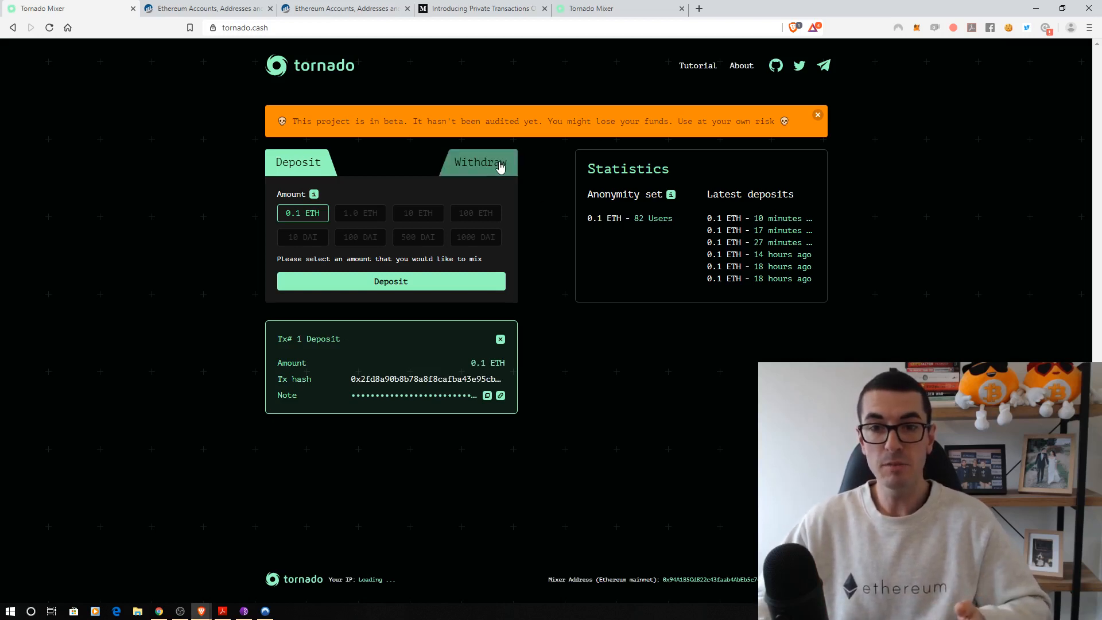
# Switch to the Withdraw form with the saved note and put the VPN window away.
pyautogui.rightClick(391, 212)
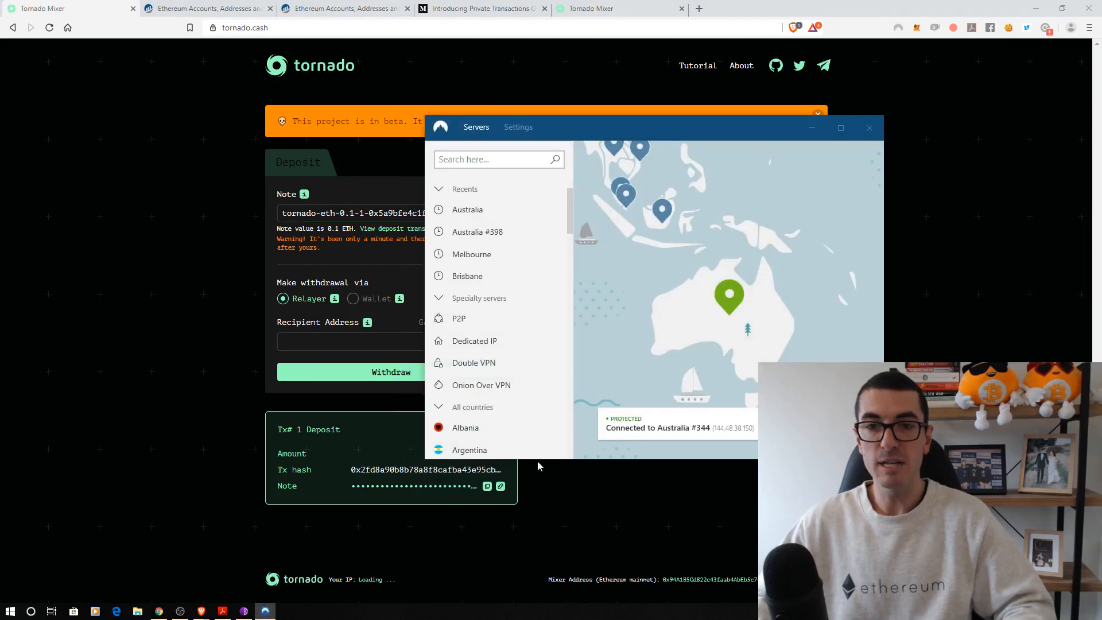
pyautogui.click(472, 254)
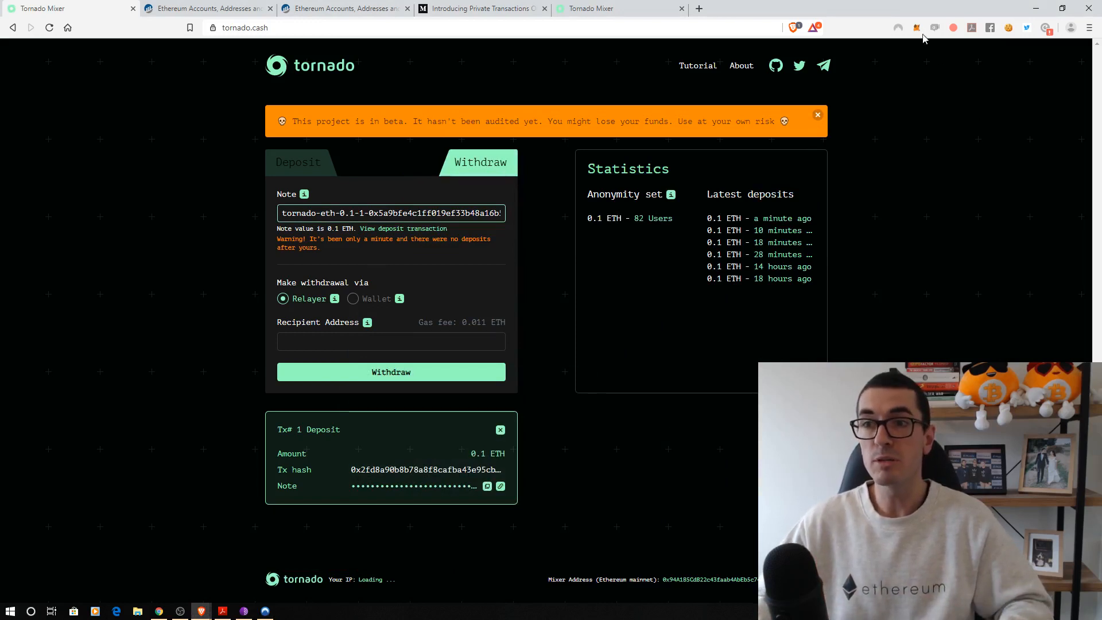
pyautogui.click(917, 27)
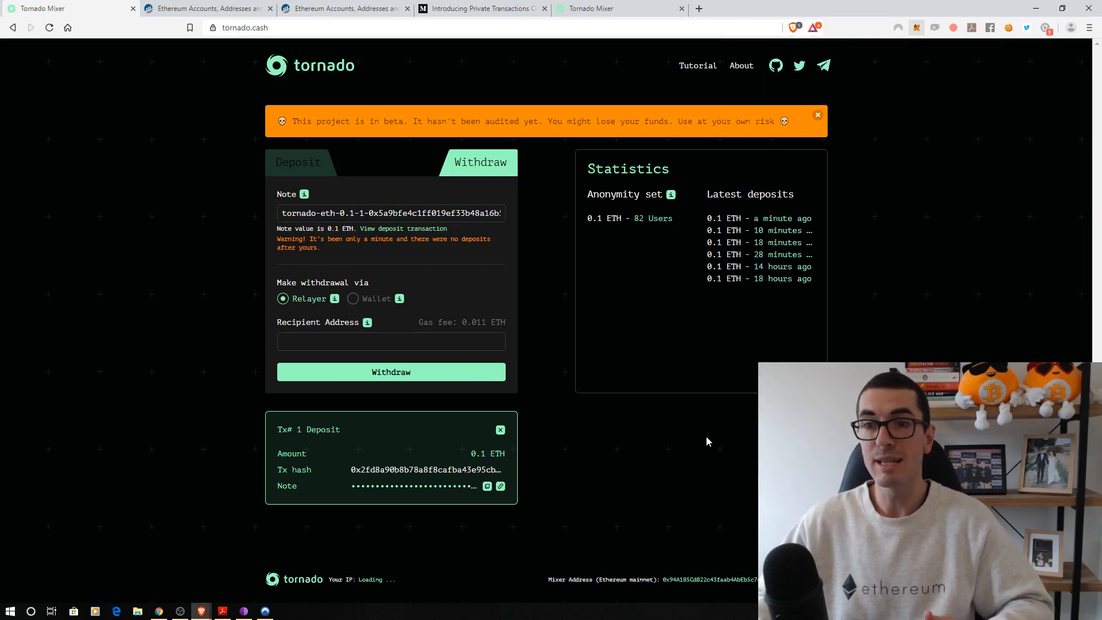
# Paste the recipient address and start the relayer withdrawal, generating the zkSnark proof.
pyautogui.click(390, 343)
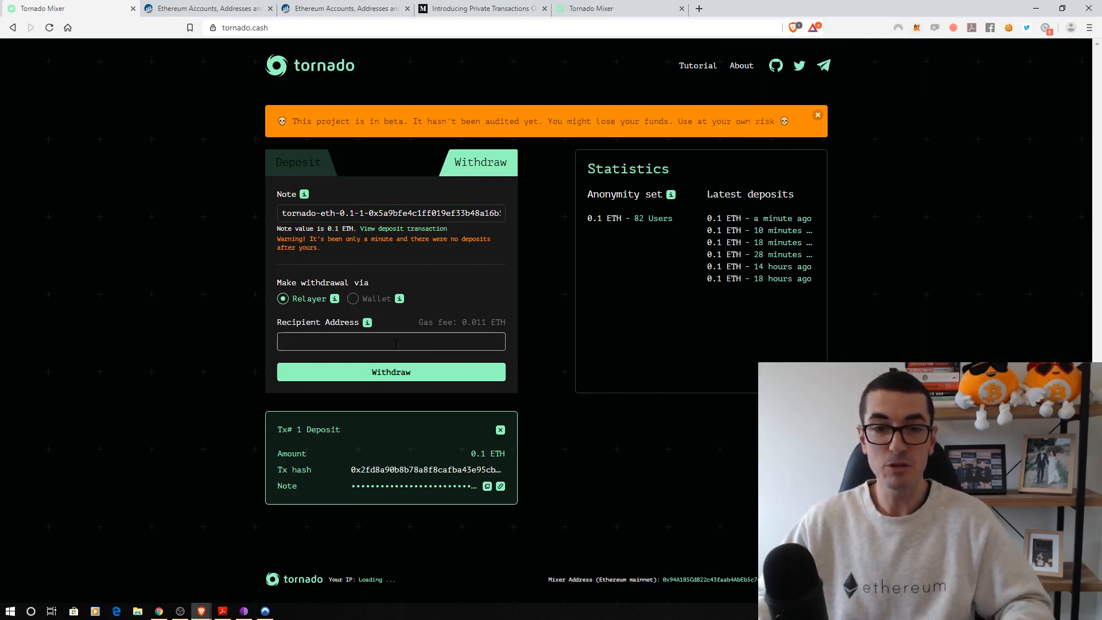
pyautogui.rightClick(390, 342)
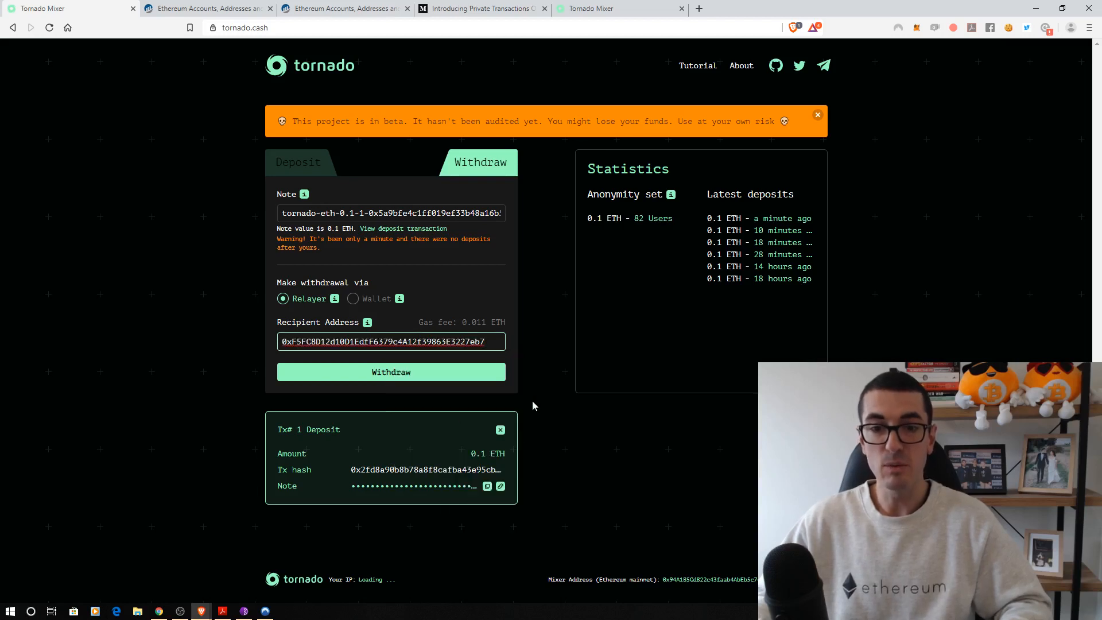
pyautogui.click(390, 372)
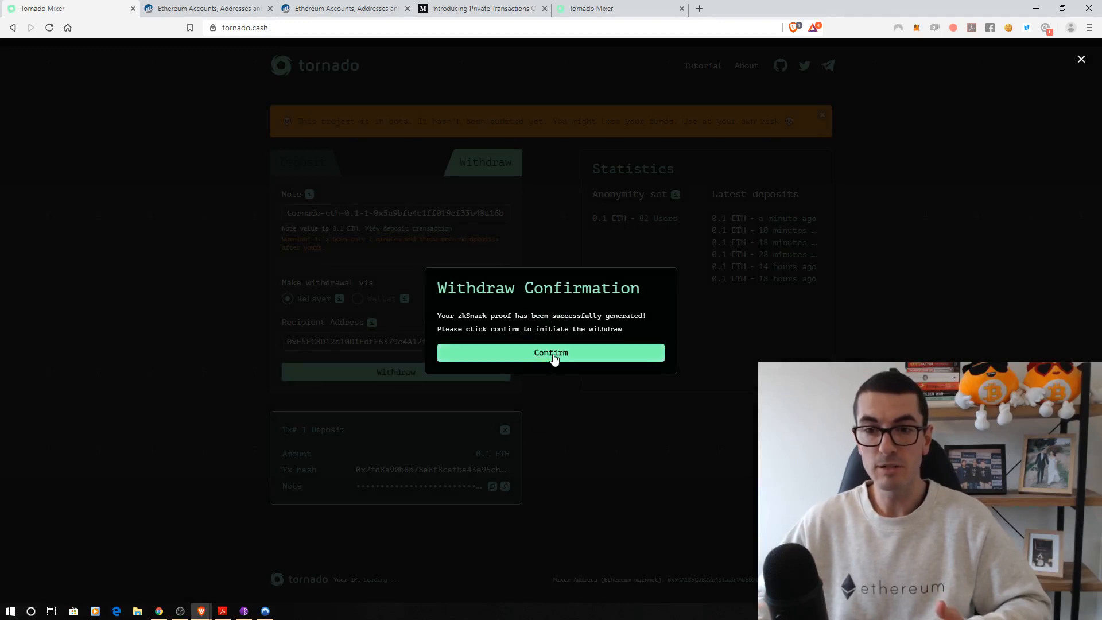
# Confirm the withdrawal so the relayer sends it, adding the Tx# 2 Withdraw record.
pyautogui.click(550, 352)
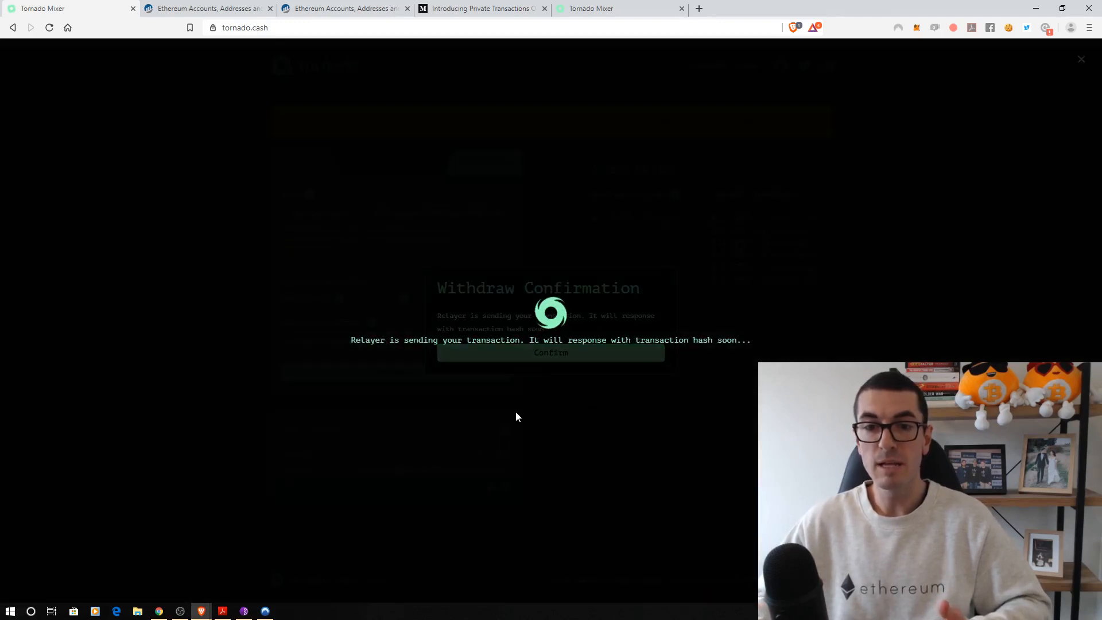
pyautogui.click(550, 352)
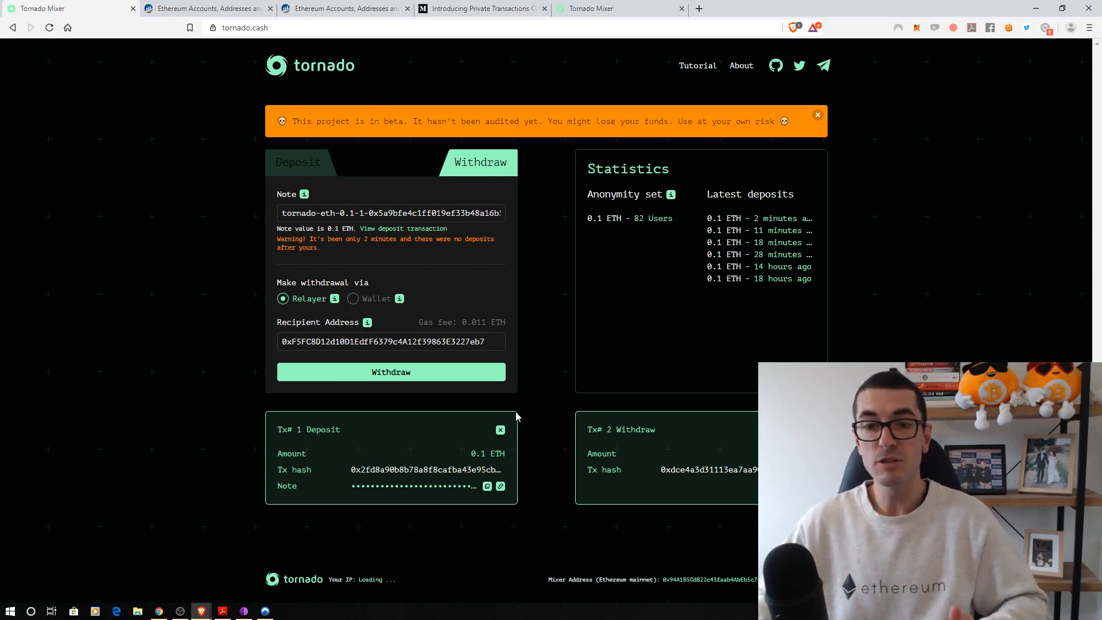
pyautogui.moveTo(530, 410)
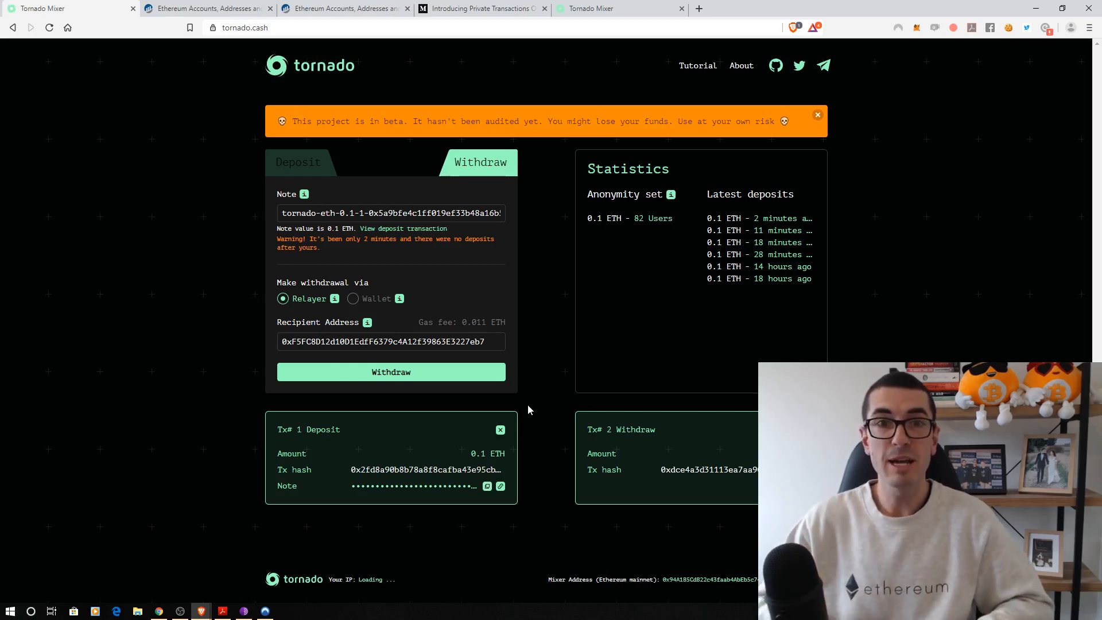